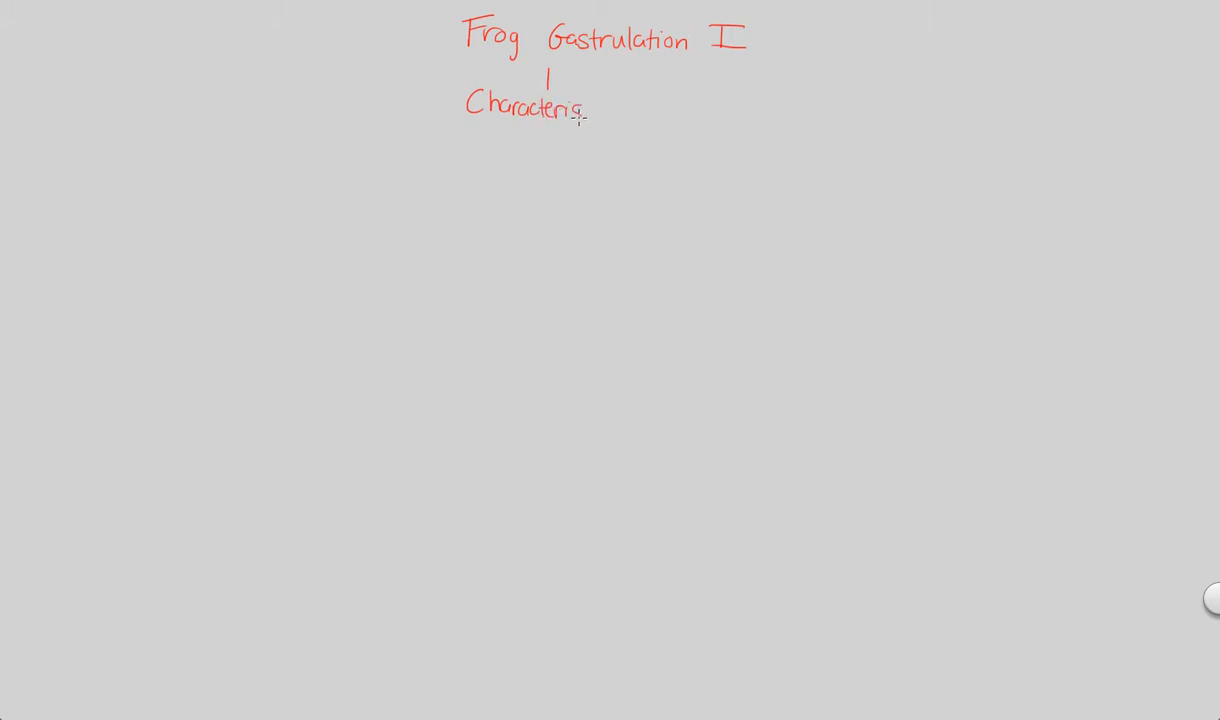
Write 'Characteristic Highlights', underline 'Frog' in the title, and draw a curved connector leftward
type("Characteristic Highlights")
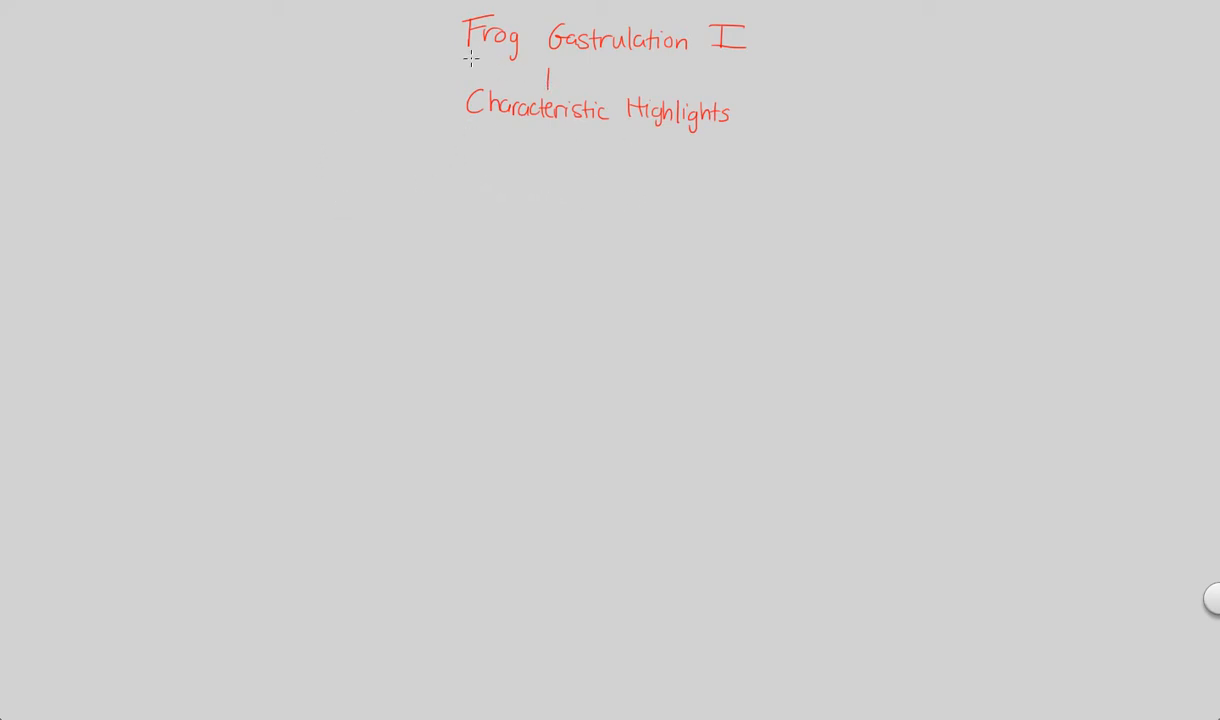
left_click_drag(465, 55, 525, 55)
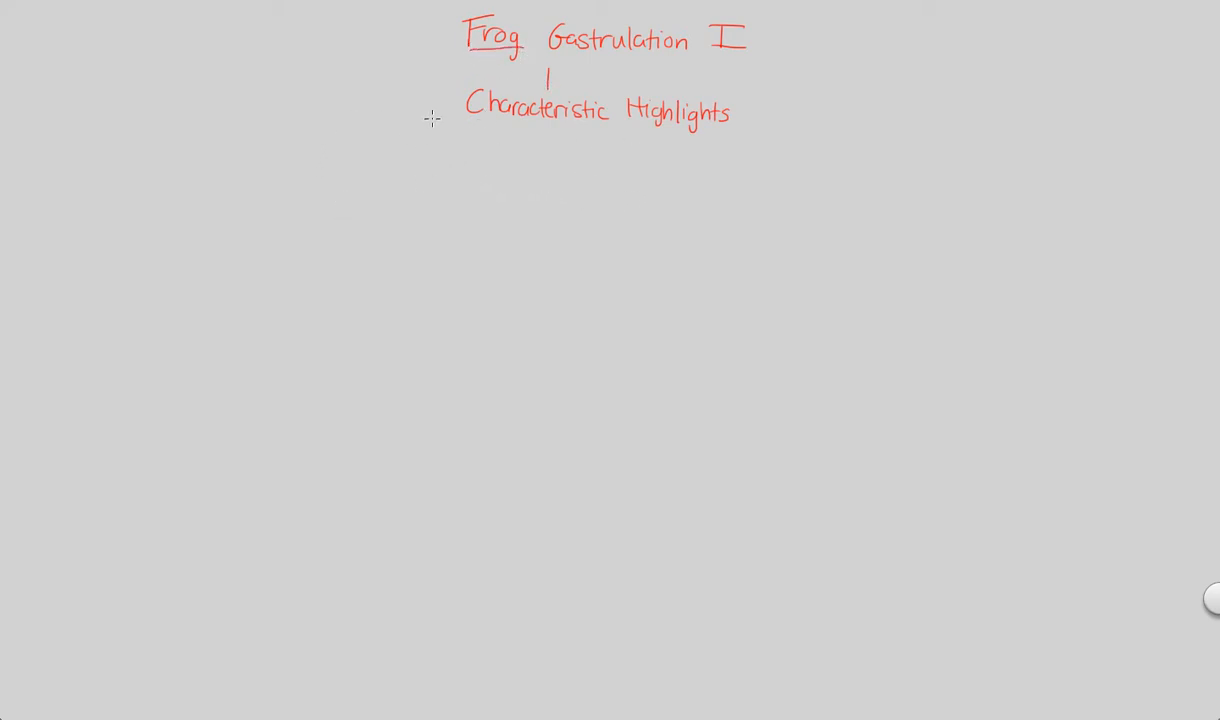
left_click_drag(435, 103, 212, 160)
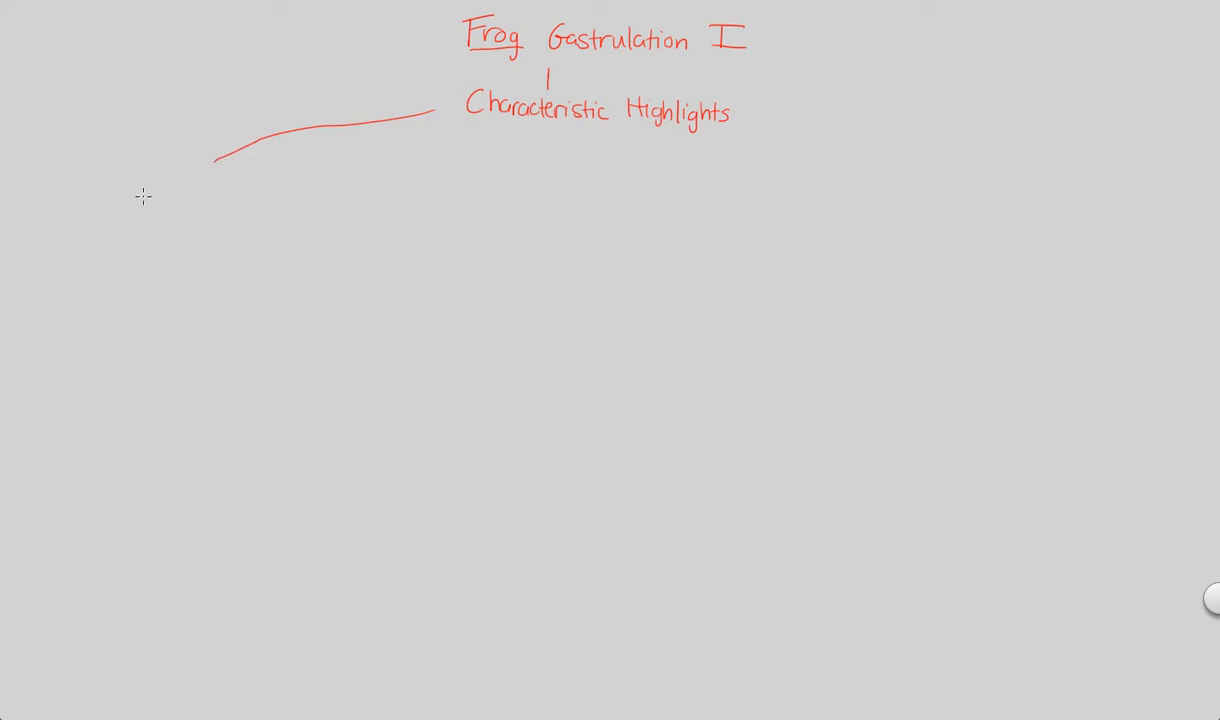
Write 'Verts w/ 3 germ layers' at the connector's end and begin the 'Each layer contributes' note
type("Verts")
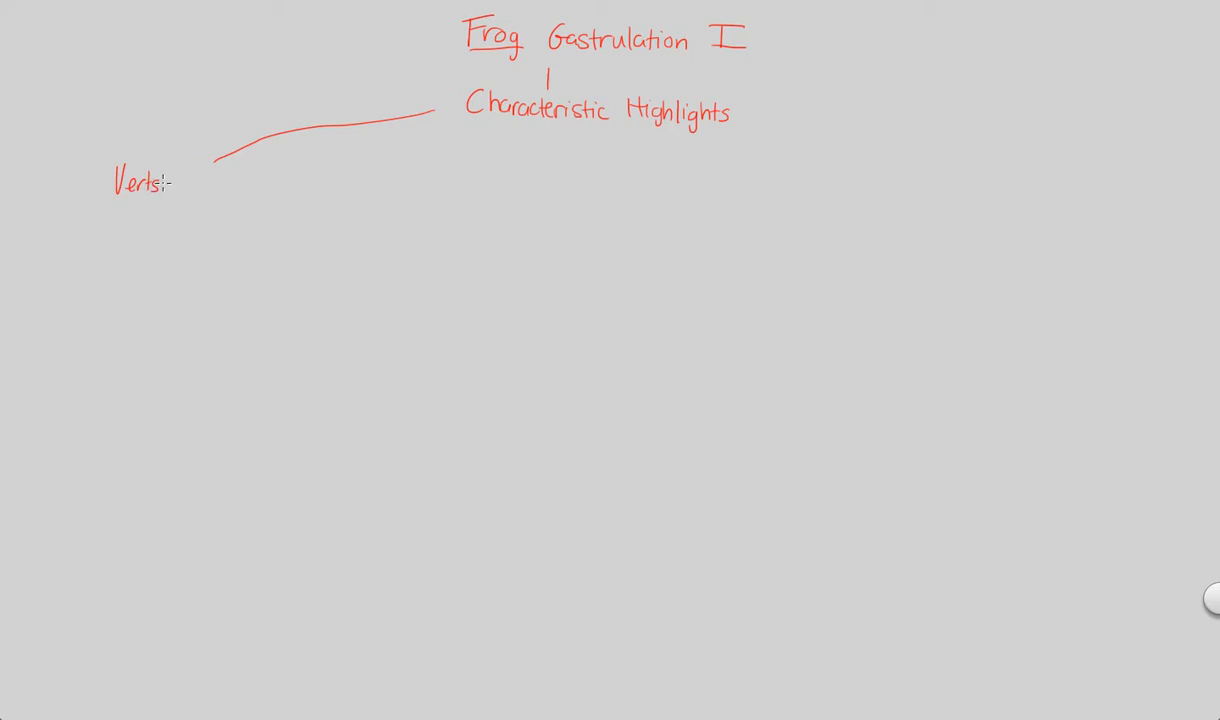
type("w/")
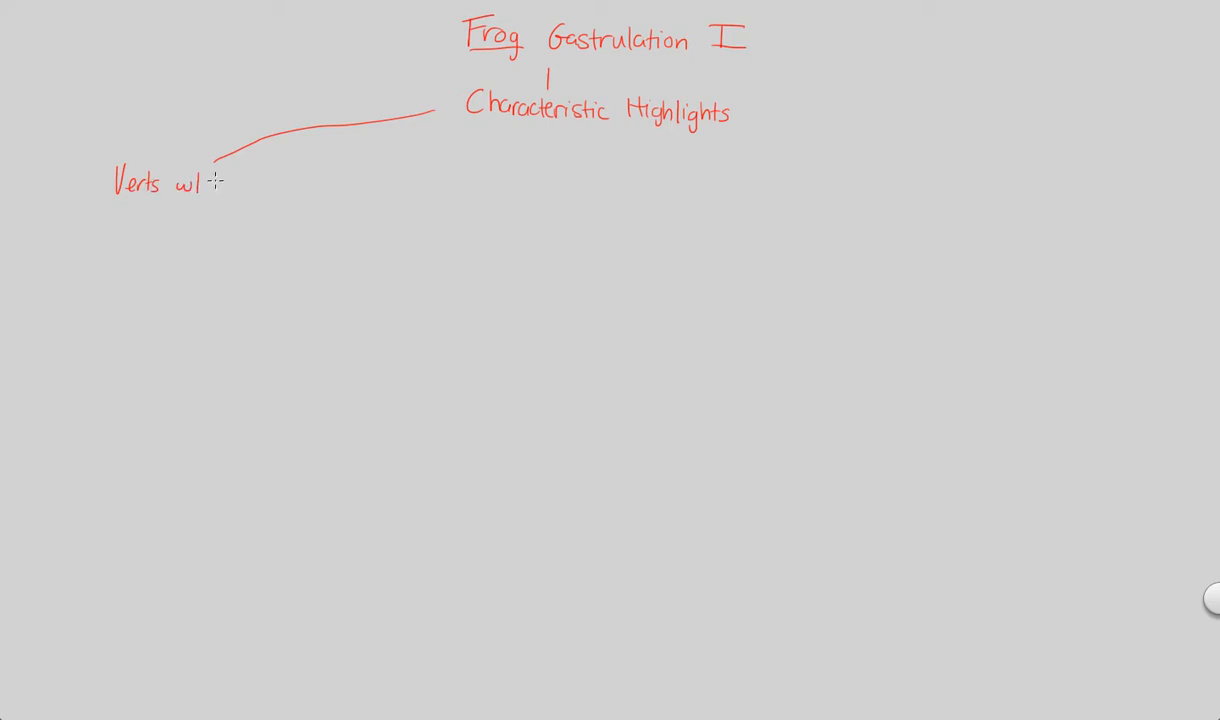
type("3 germ layers")
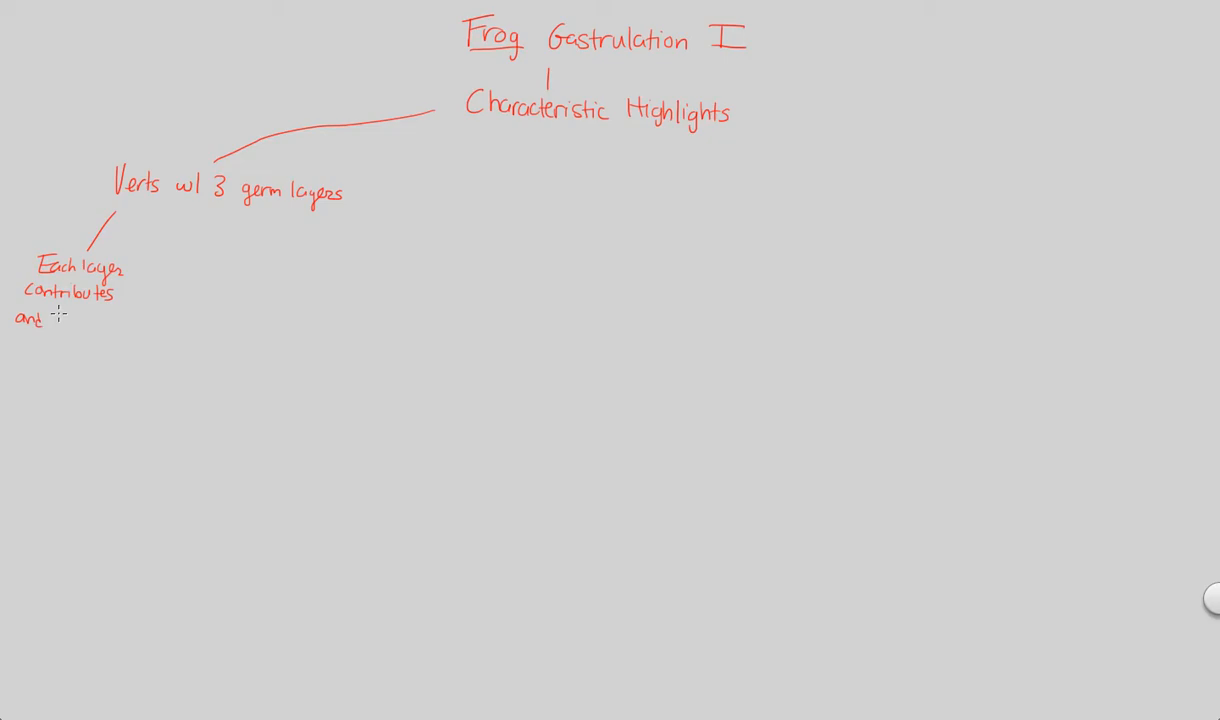
Erase the stray letter, write 'produces distinct set of structures in adult org', underlining 'distinct'
type("d")
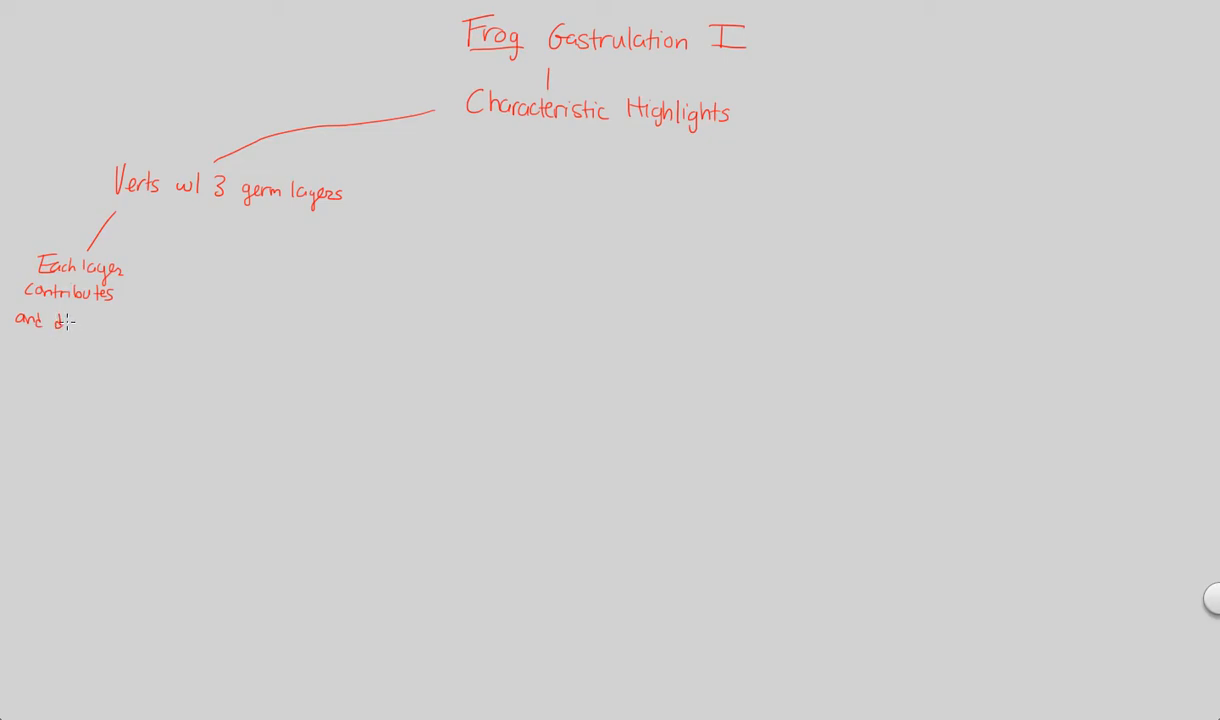
left_click(62, 325)
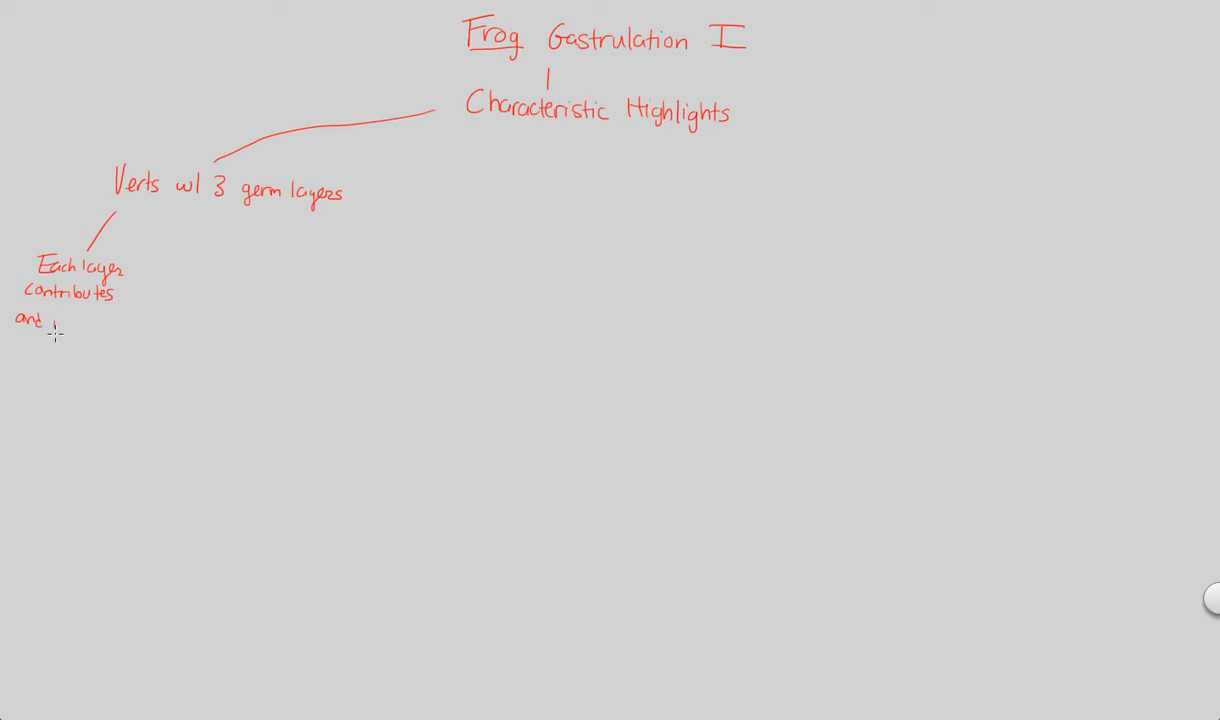
type("produces")
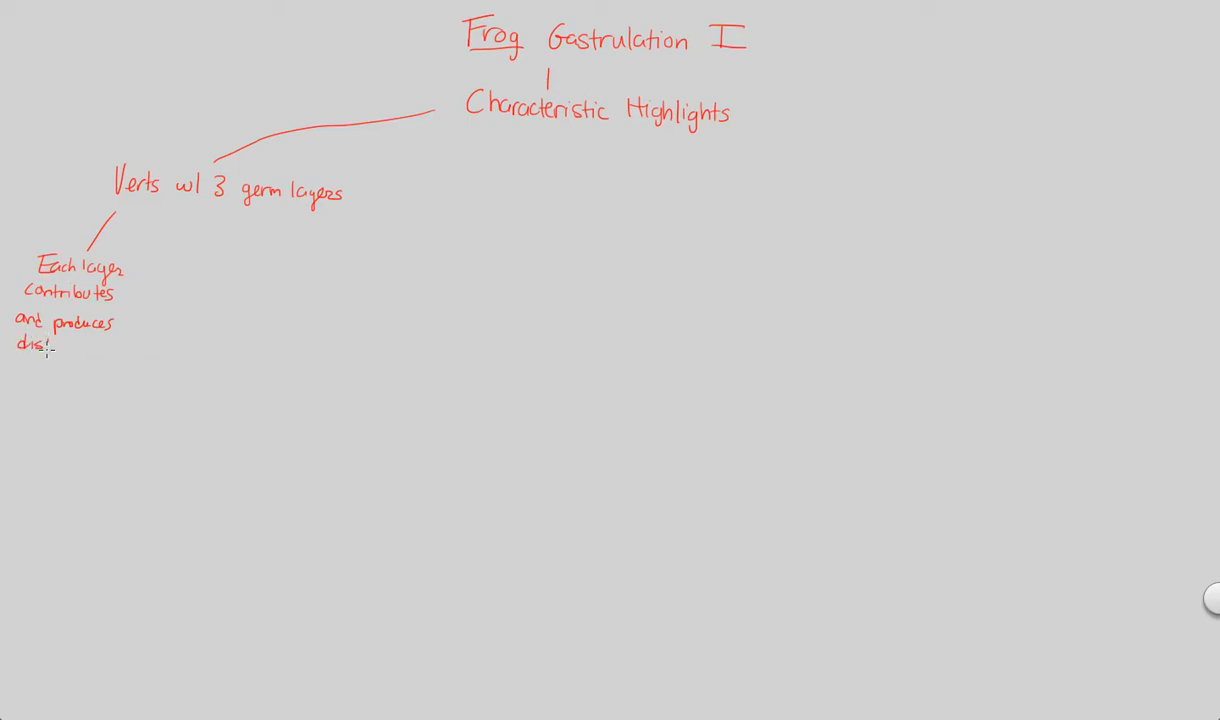
type("distinct set")
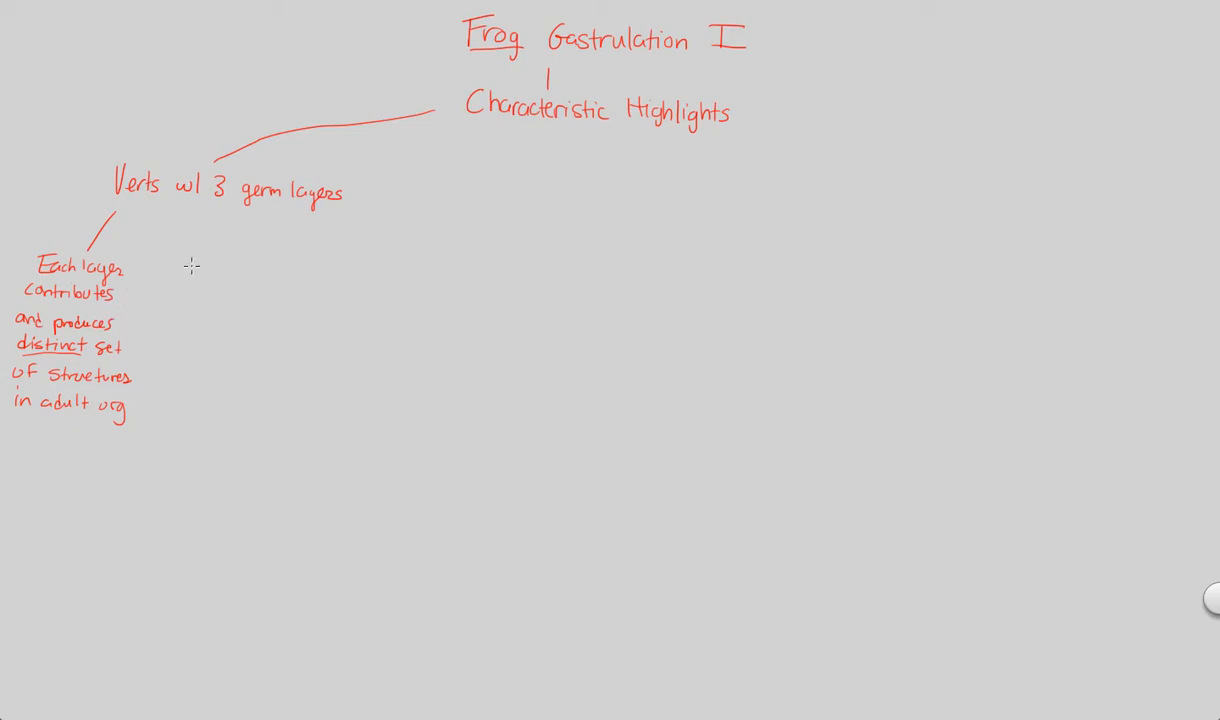
Branch 'Fig 47.9' under the germ layers node and write 'major derivatives of 3 EG:'
type("Fig 47.")
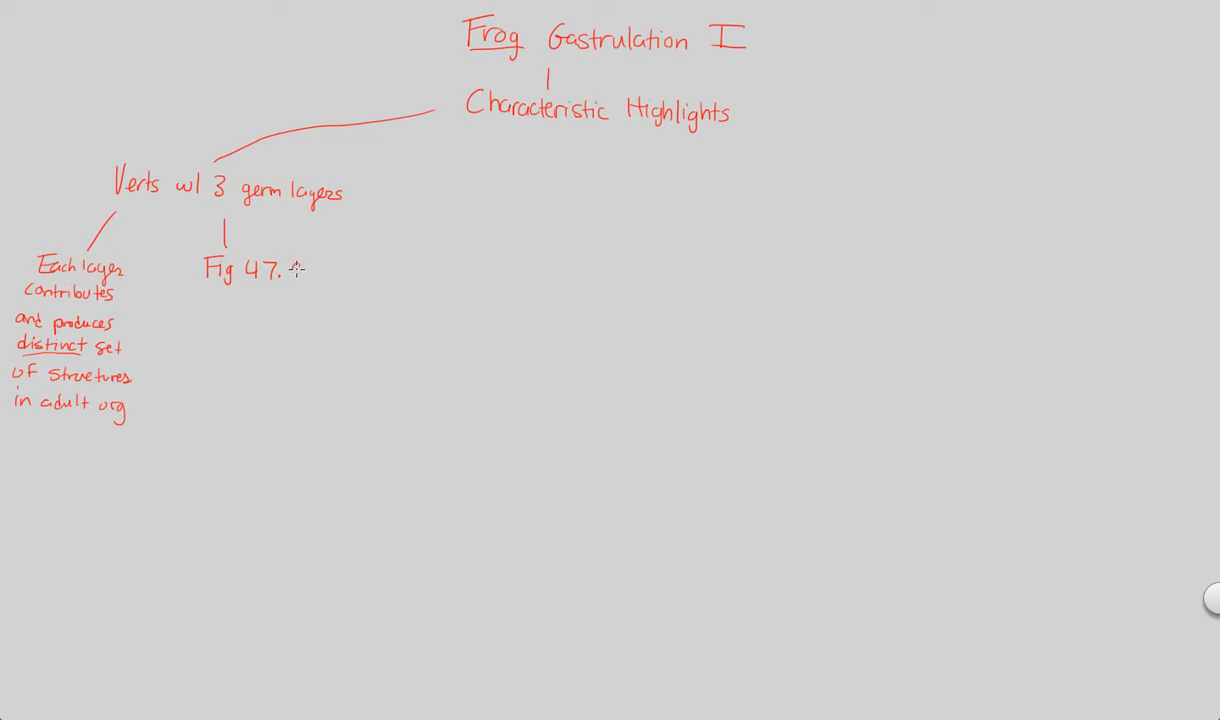
type("9")
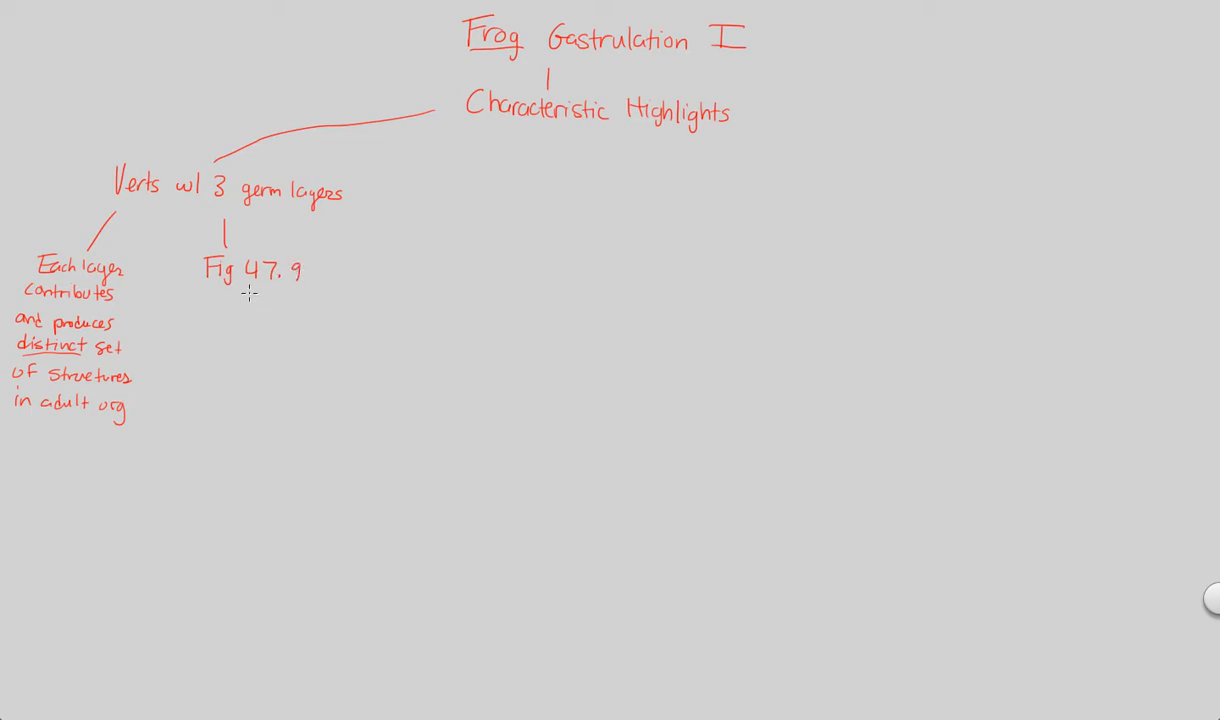
type("major derivatives")
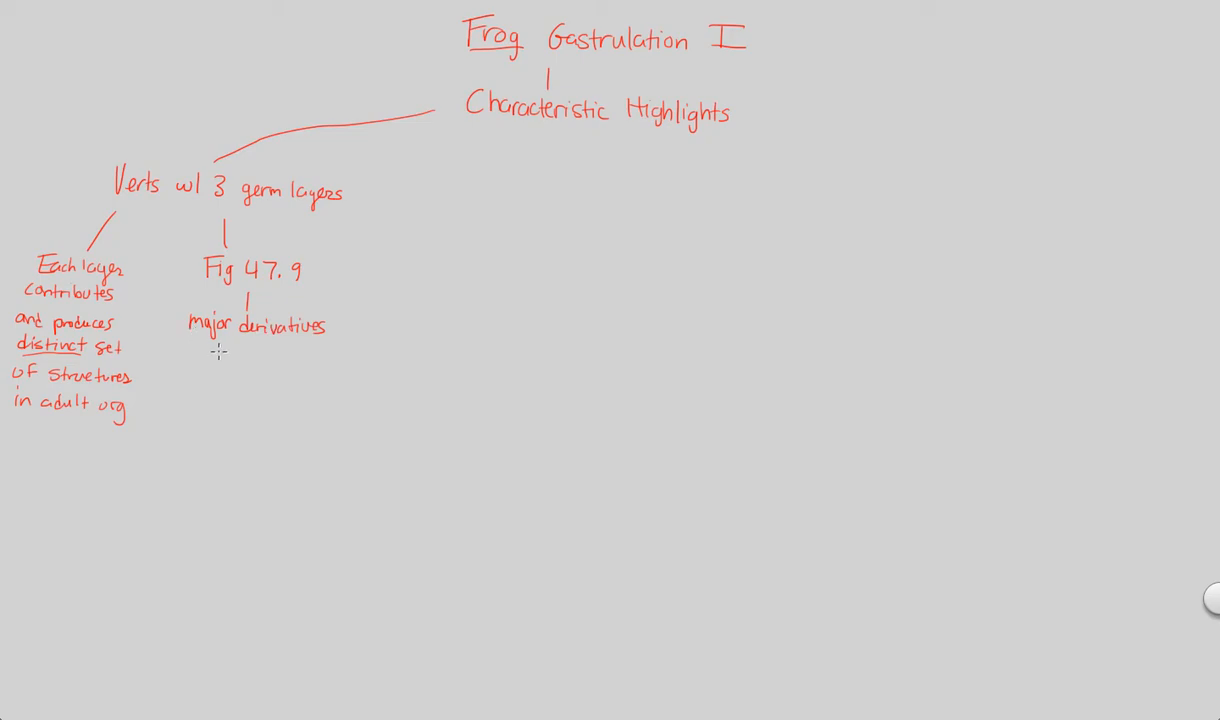
type("of 3")
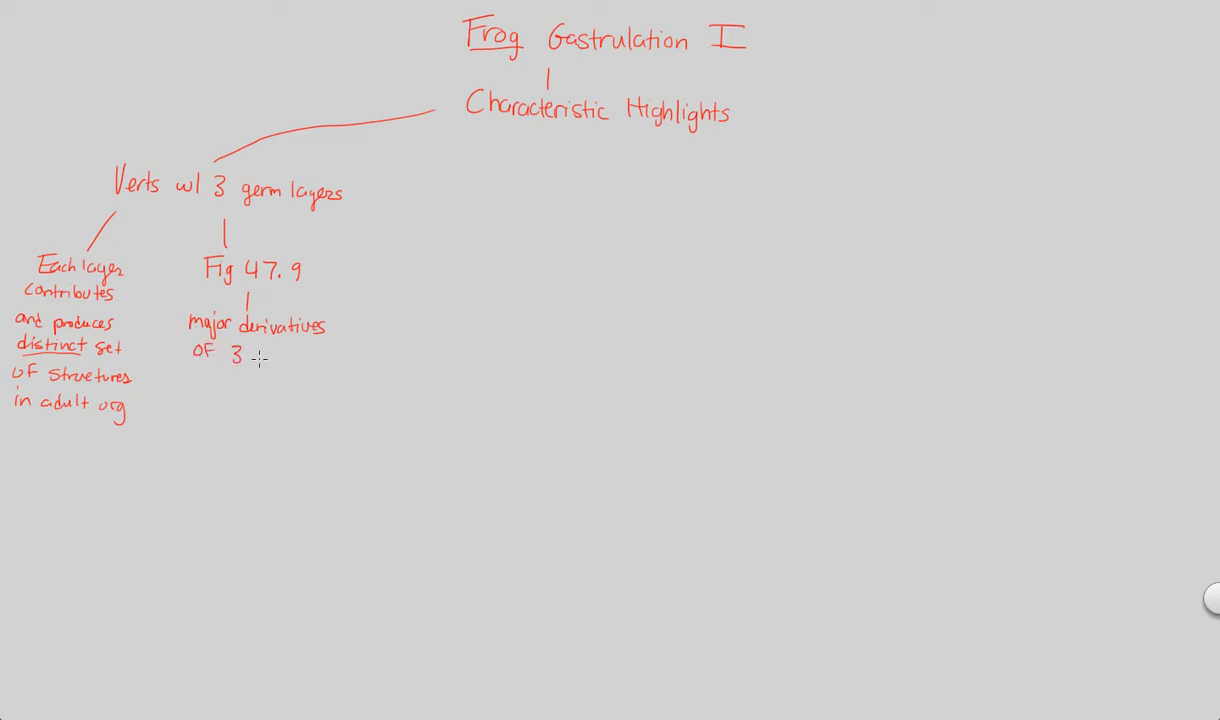
type("EG:")
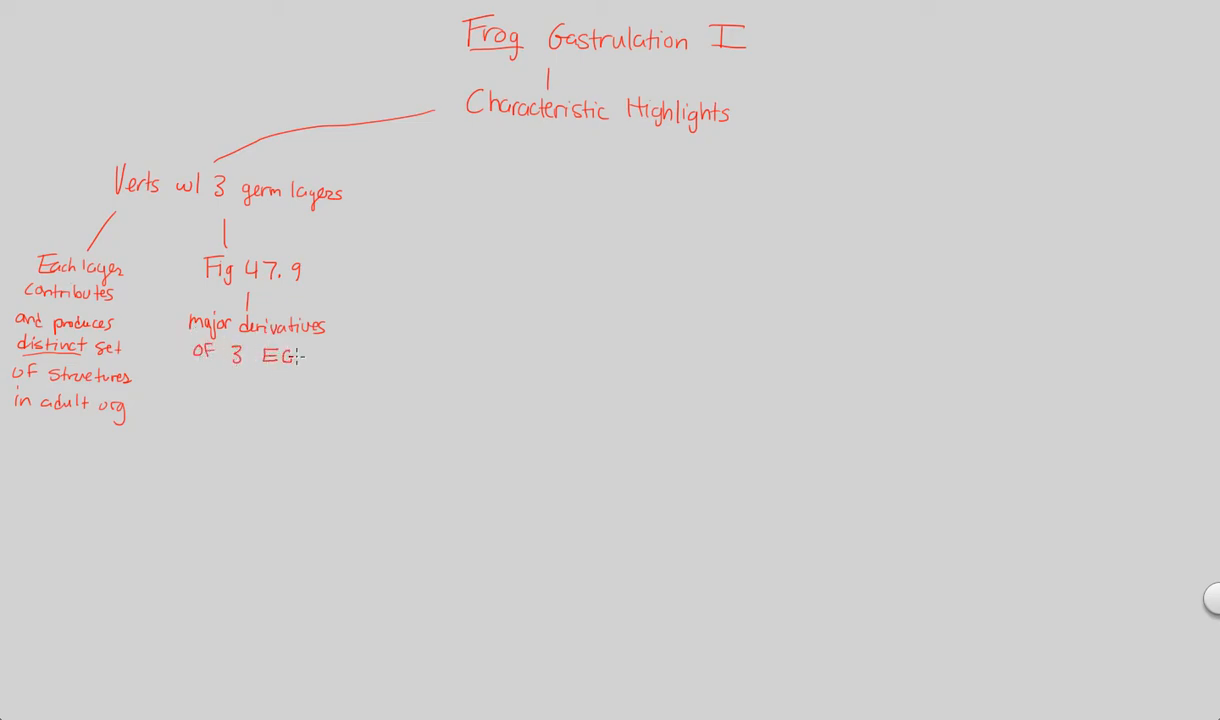